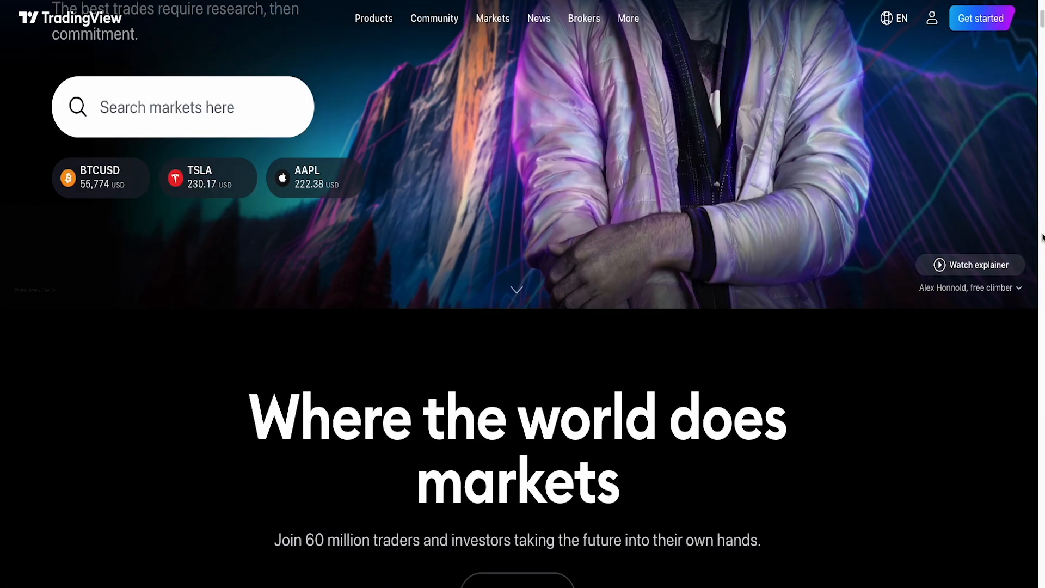
Scroll through the TradingView home page before switching to the NVDY 1h chart in the desktop app.
{"action": "scroll", "scroll_direction": "down", "scroll_amount": 3}
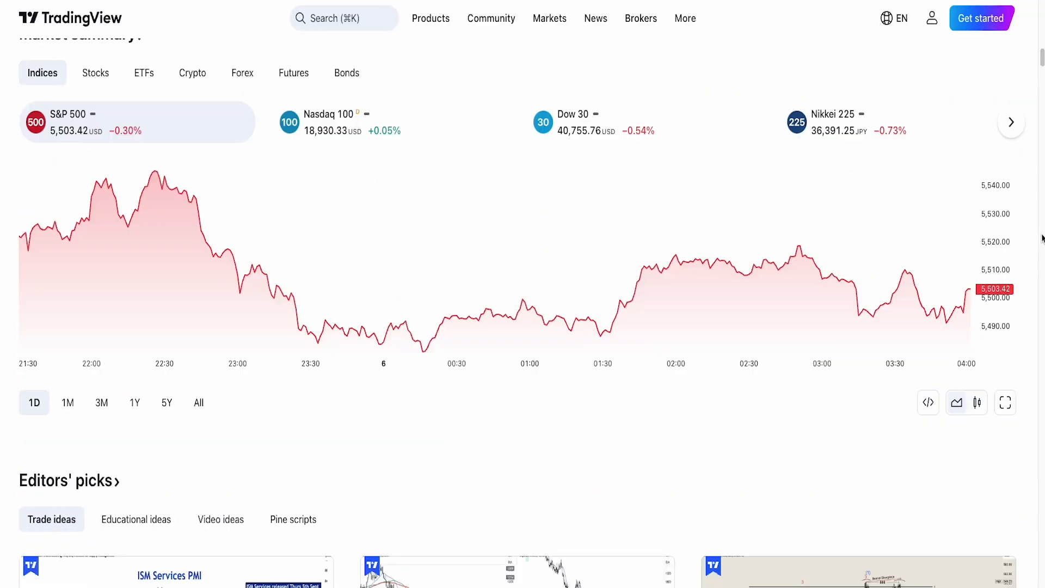
{"action": "scroll", "scroll_direction": "down", "scroll_amount": 3}
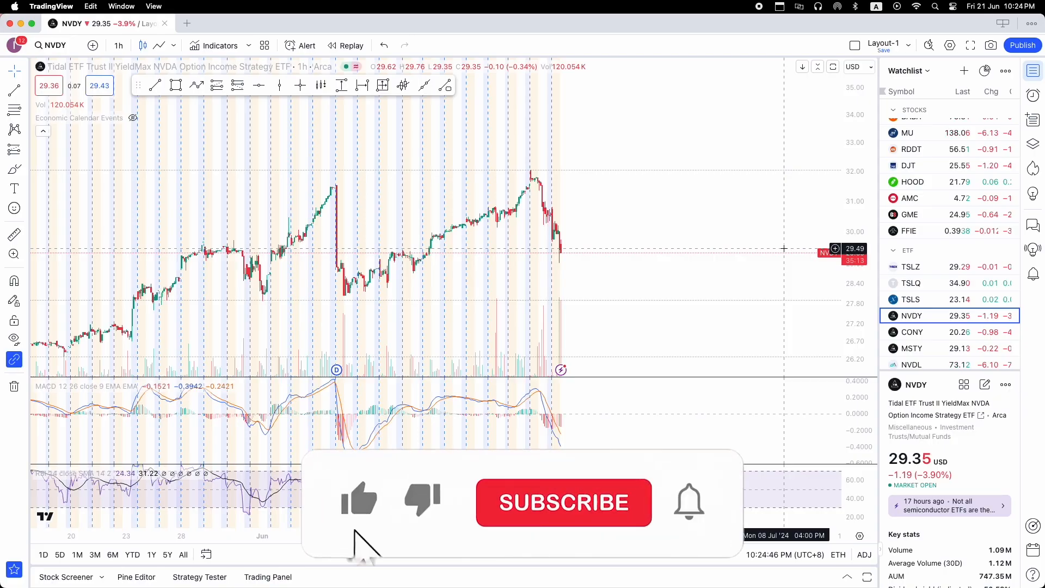
From the Trading Panel's full broker list, choose Interactive Brokers and connect to it.
{"action": "left_click", "coordinate": [563, 501]}
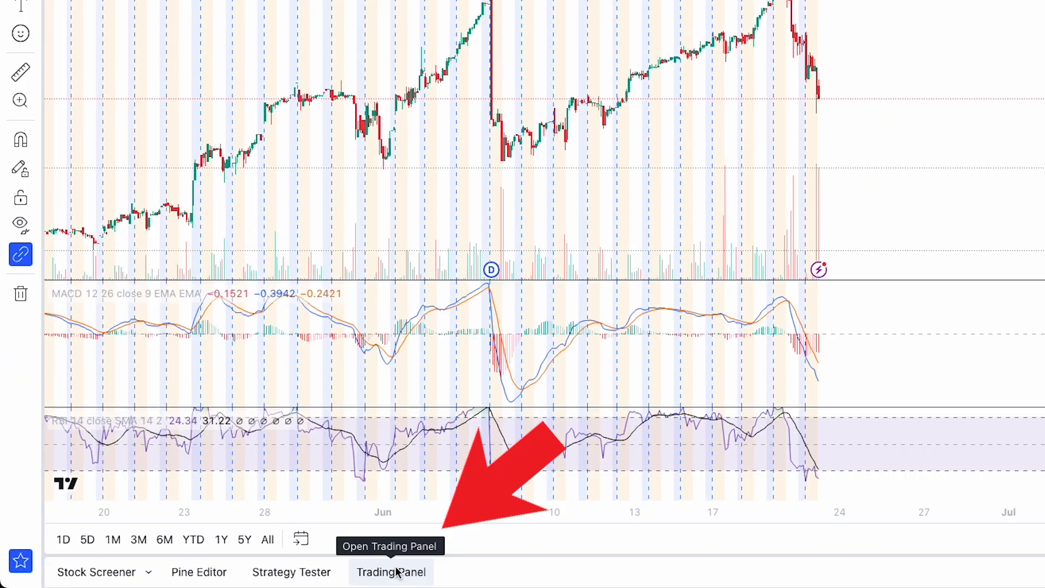
{"action": "left_click", "coordinate": [391, 572]}
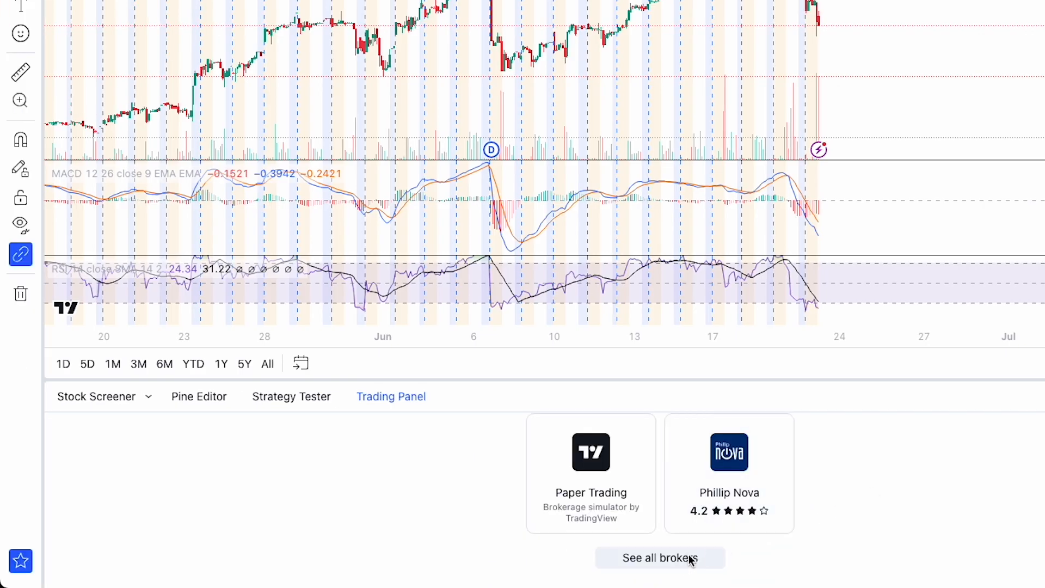
{"action": "left_click", "coordinate": [659, 558]}
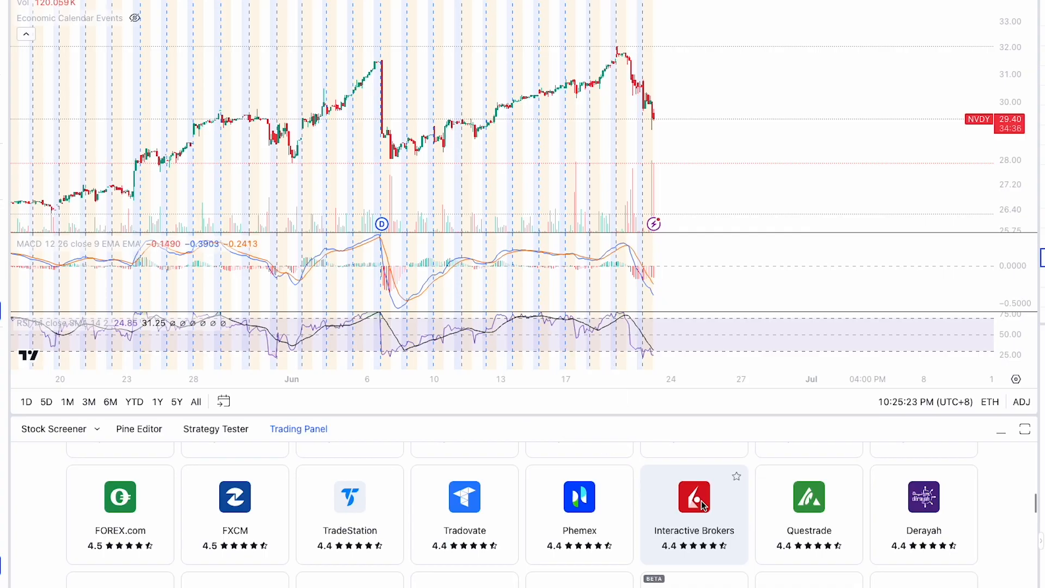
{"action": "left_click", "coordinate": [694, 496]}
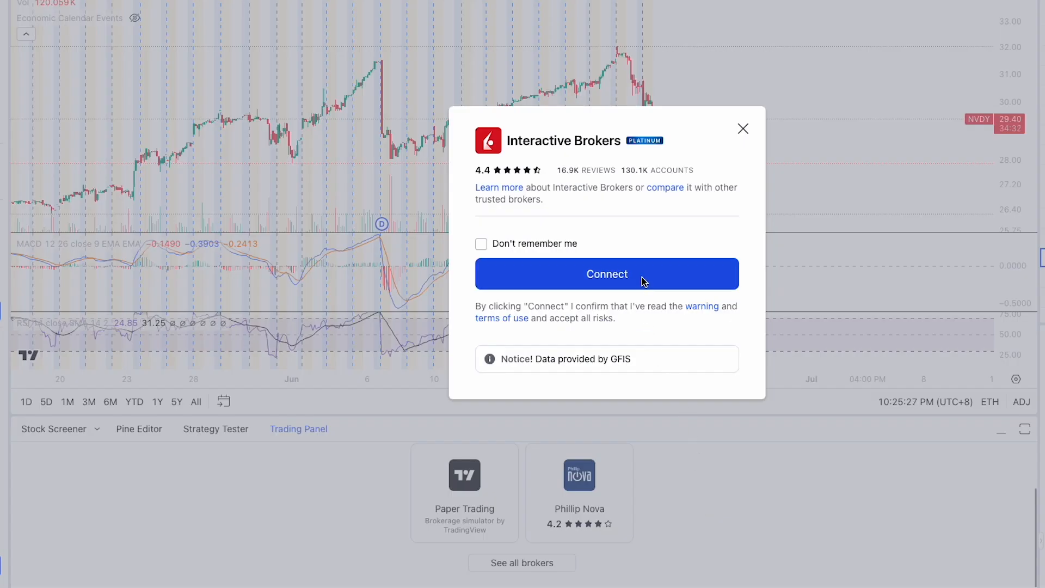
{"action": "left_click", "coordinate": [606, 273]}
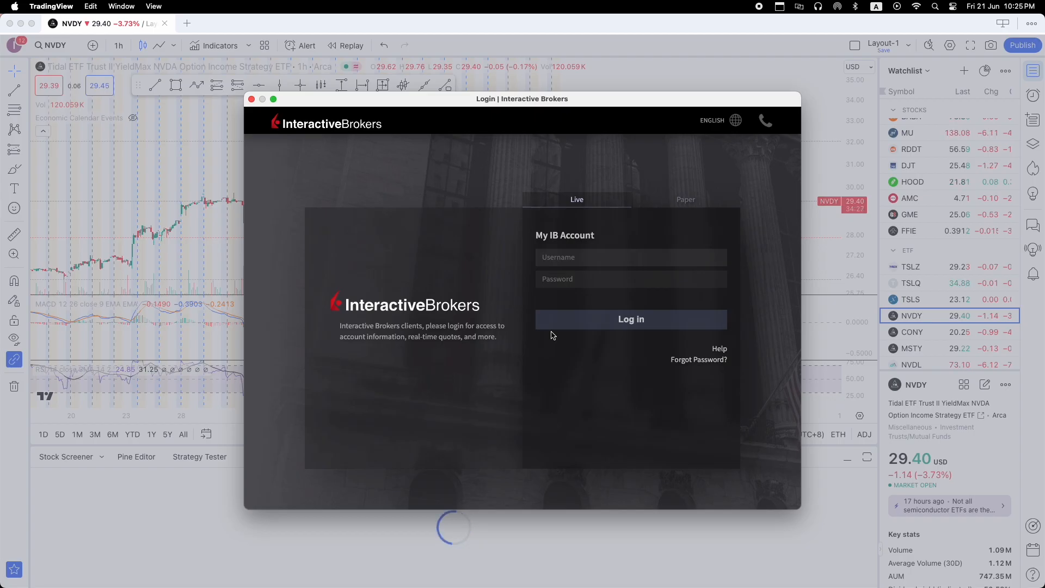
Log into the Live IB account with username and password and agree to the access agreement.
{"action": "left_click", "coordinate": [685, 199]}
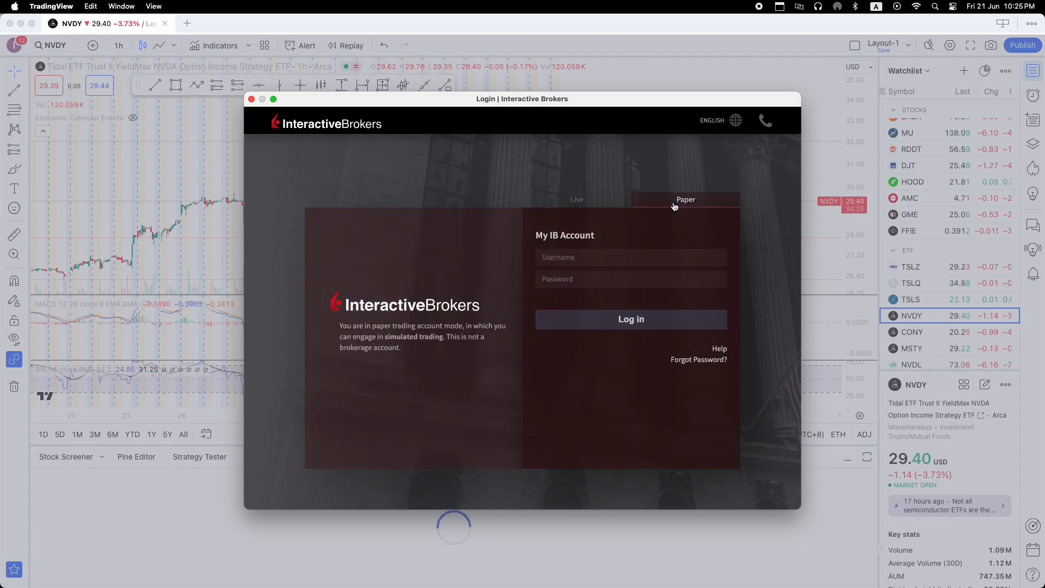
{"action": "left_click", "coordinate": [576, 199]}
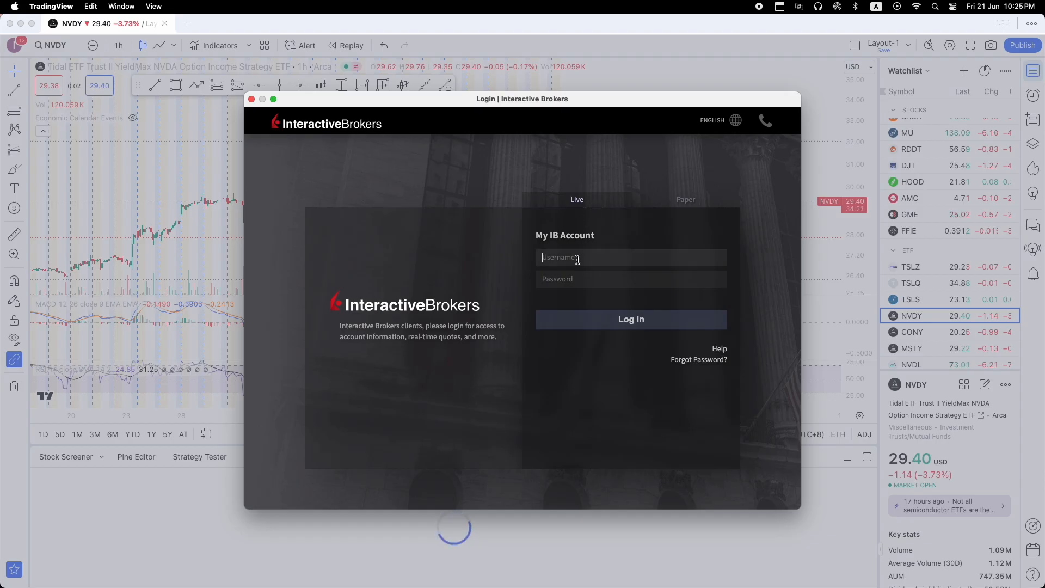
{"action": "left_click", "coordinate": [631, 319]}
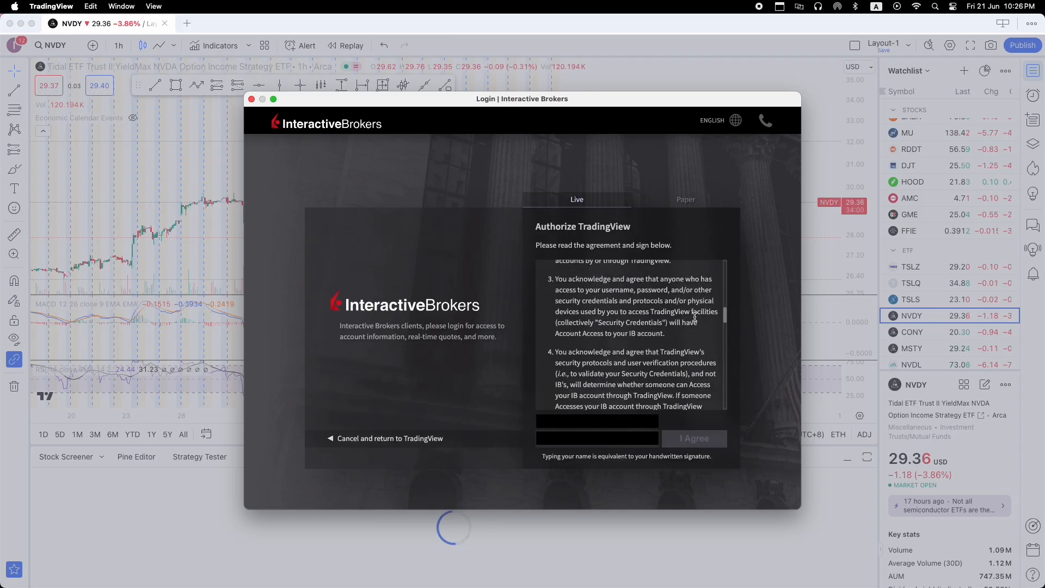
{"action": "scroll", "scroll_direction": "down", "scroll_amount": 3}
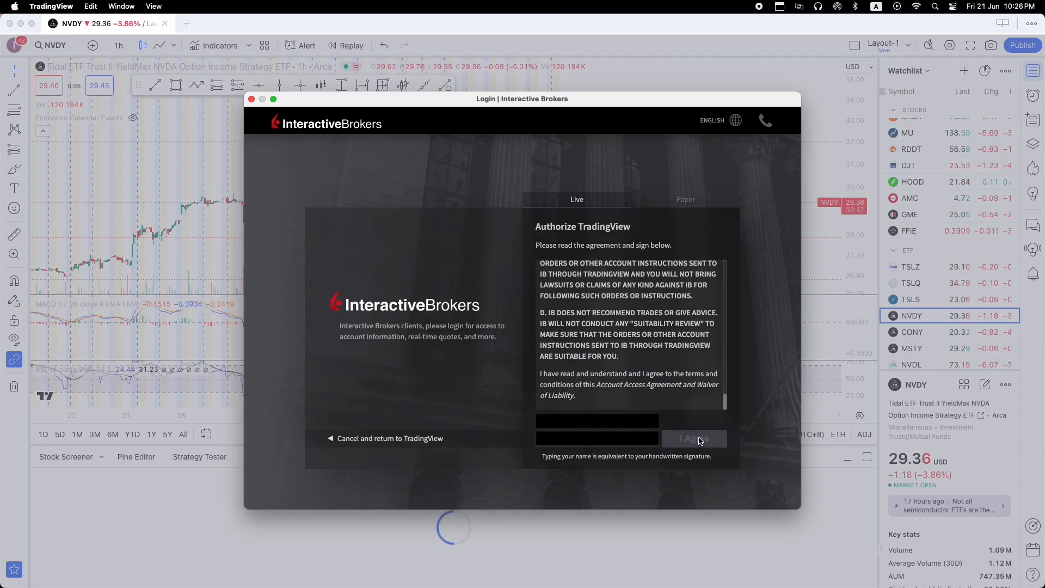
{"action": "left_click", "coordinate": [694, 438]}
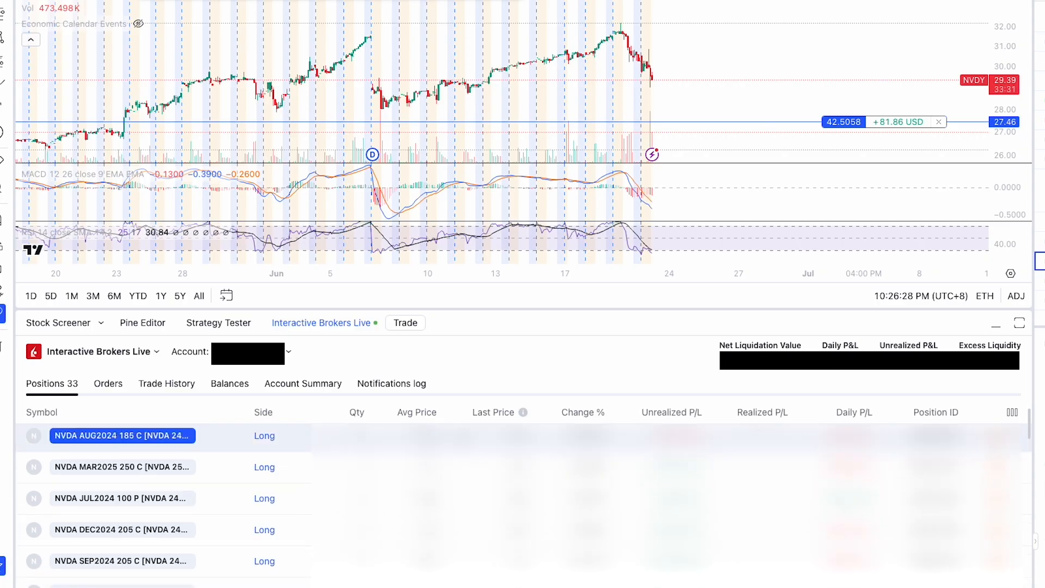
Scroll through the 33 positions of the Interactive Brokers Live account.
{"action": "scroll", "scroll_direction": "down", "scroll_amount": 3}
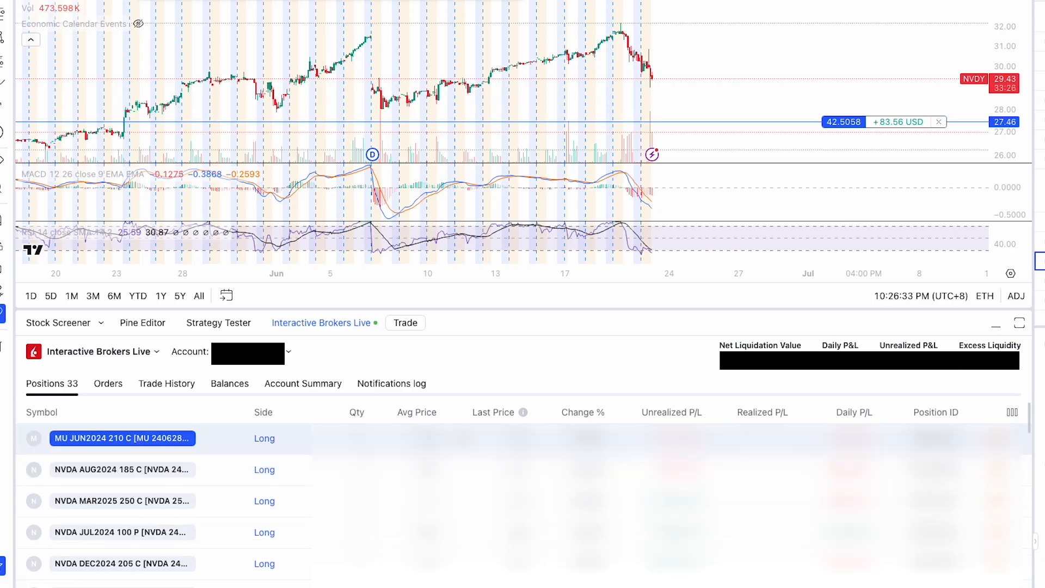
{"action": "scroll", "scroll_direction": "down", "scroll_amount": 3}
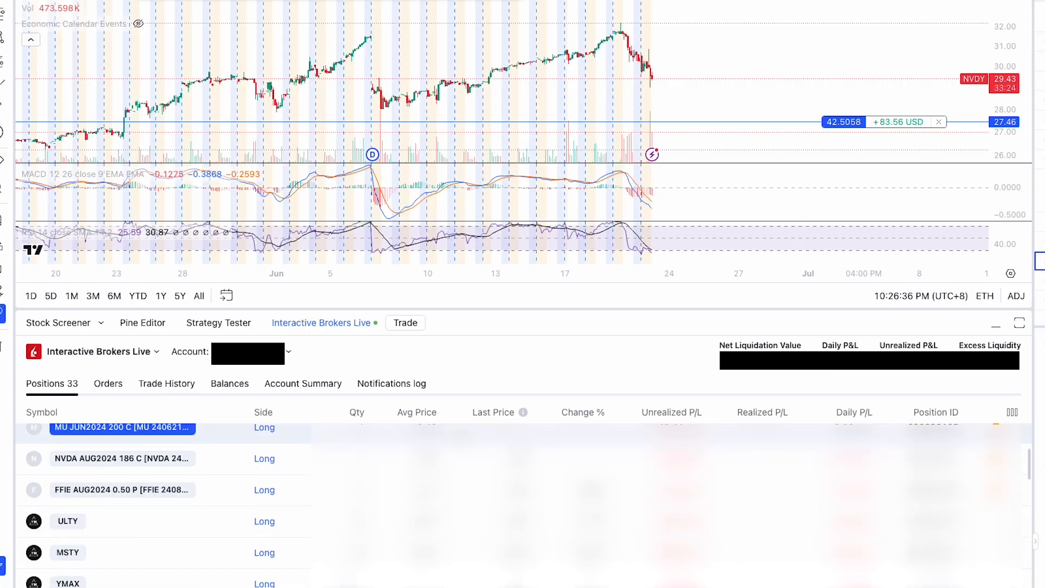
{"action": "scroll", "scroll_direction": "down", "scroll_amount": 3}
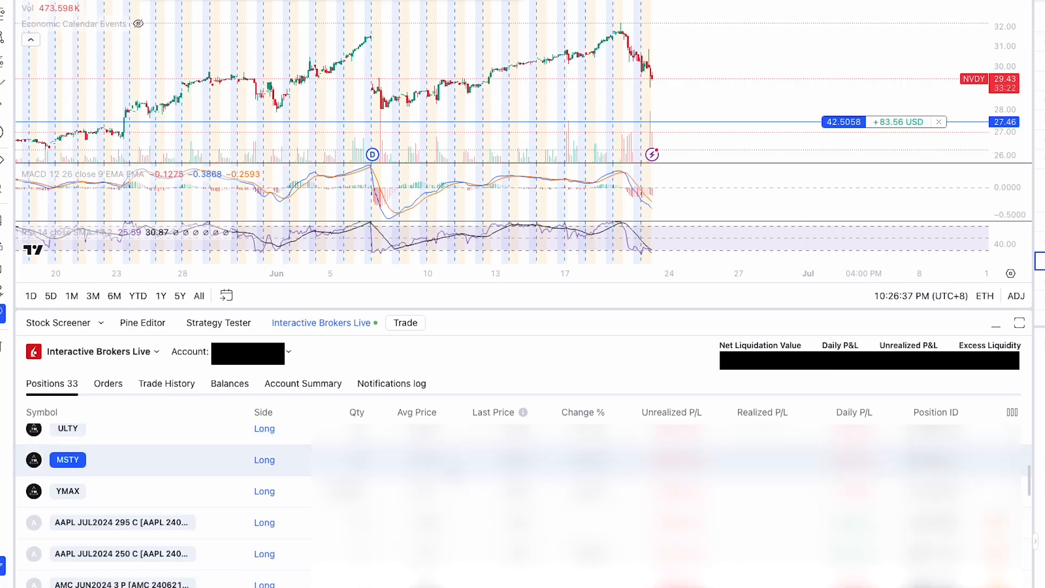
{"action": "scroll", "scroll_direction": "down", "scroll_amount": 3}
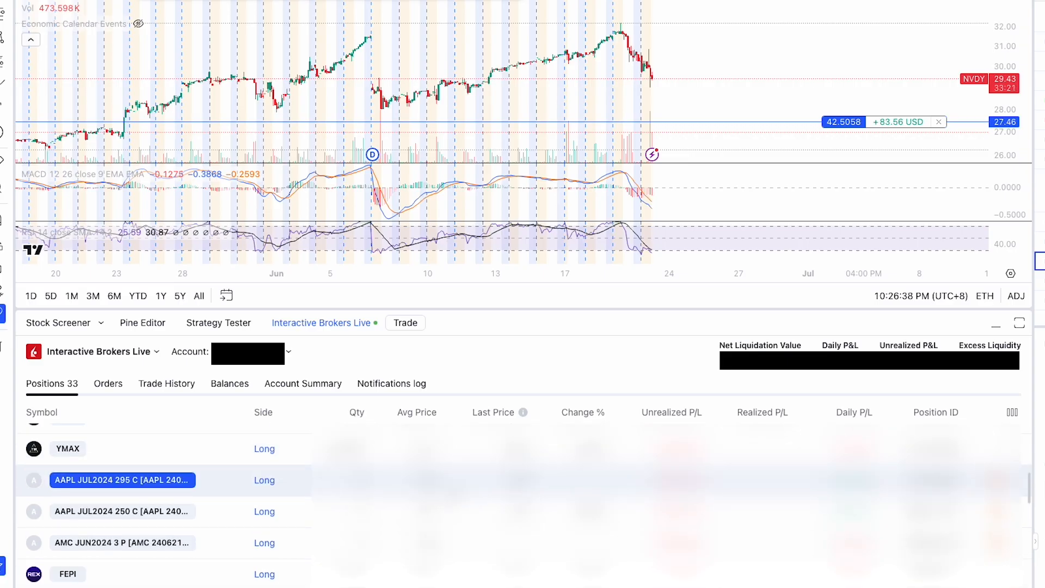
{"action": "scroll", "scroll_direction": "down", "scroll_amount": 3}
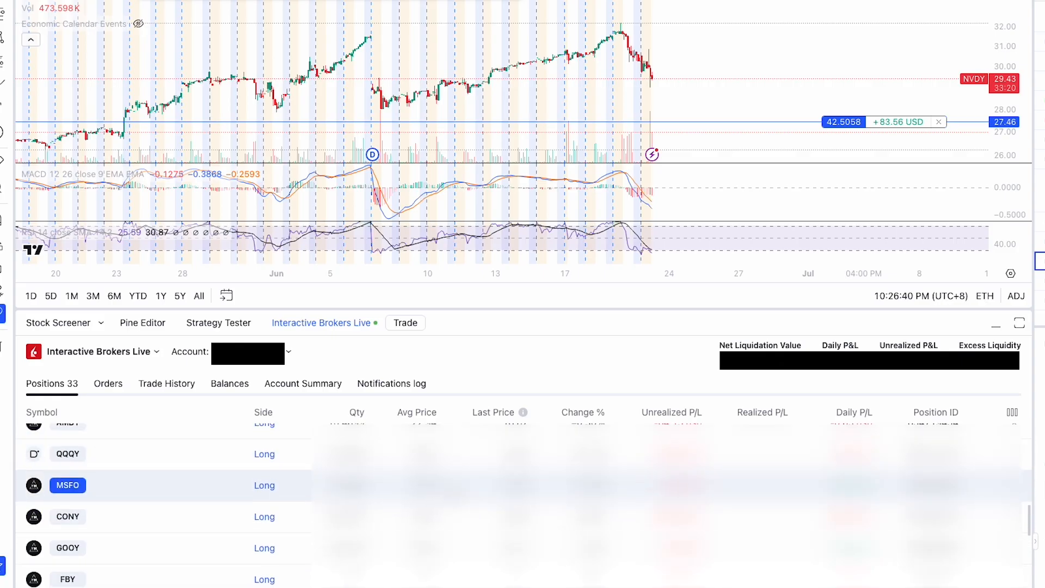
{"action": "scroll", "scroll_direction": "down", "scroll_amount": 3}
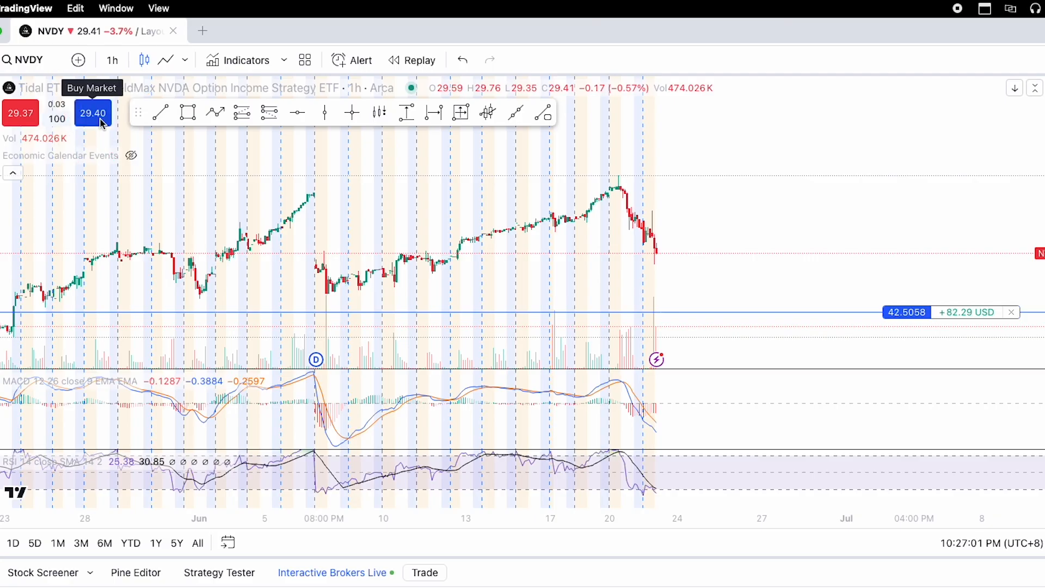
{"action": "mouse_move", "coordinate": [57, 119]}
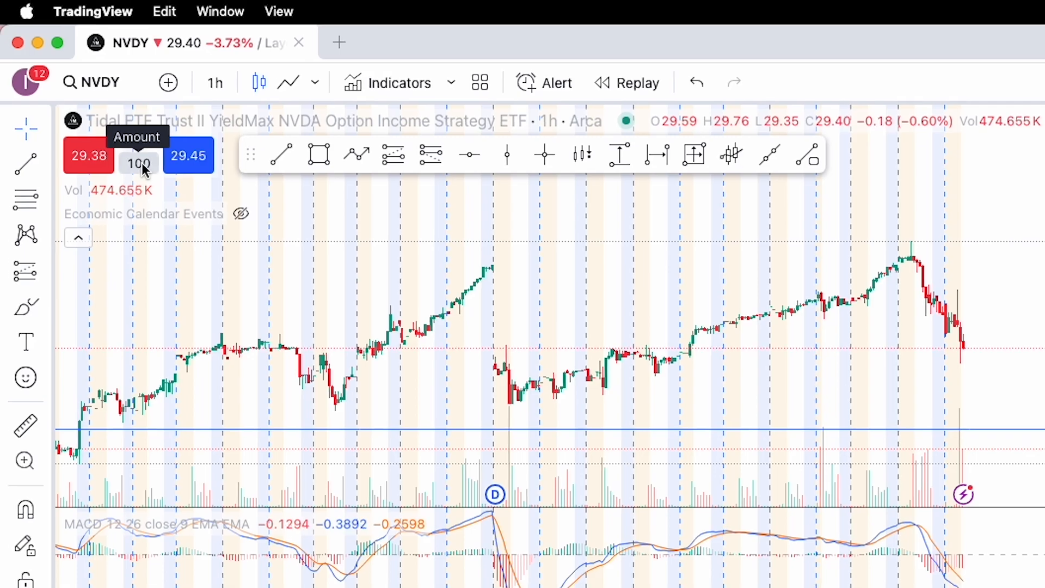
Select the Amount field beside the chart's Buy Market button for quick buys.
{"action": "left_click", "coordinate": [137, 164]}
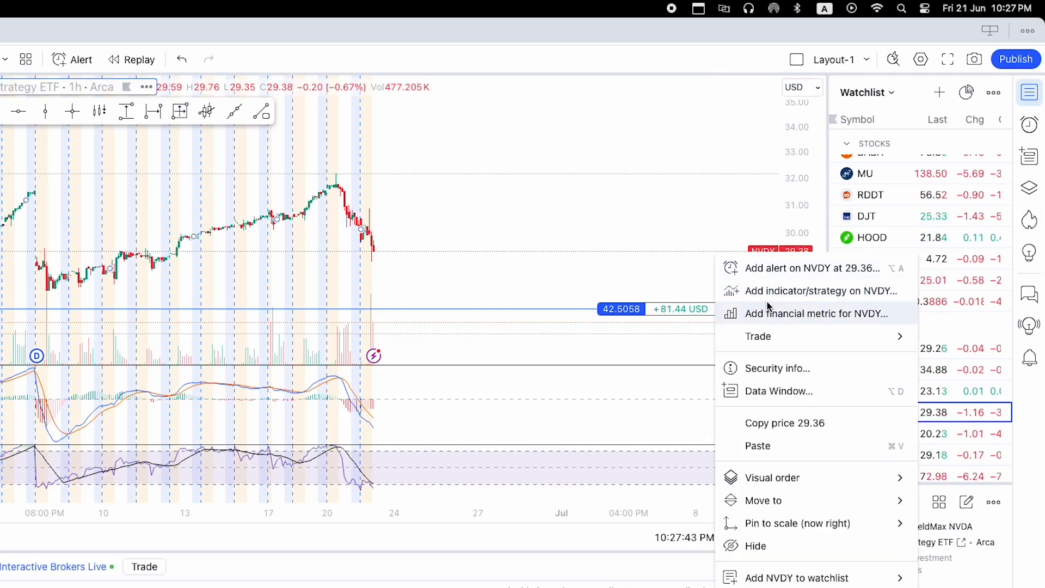
{"action": "mouse_move", "coordinate": [758, 336]}
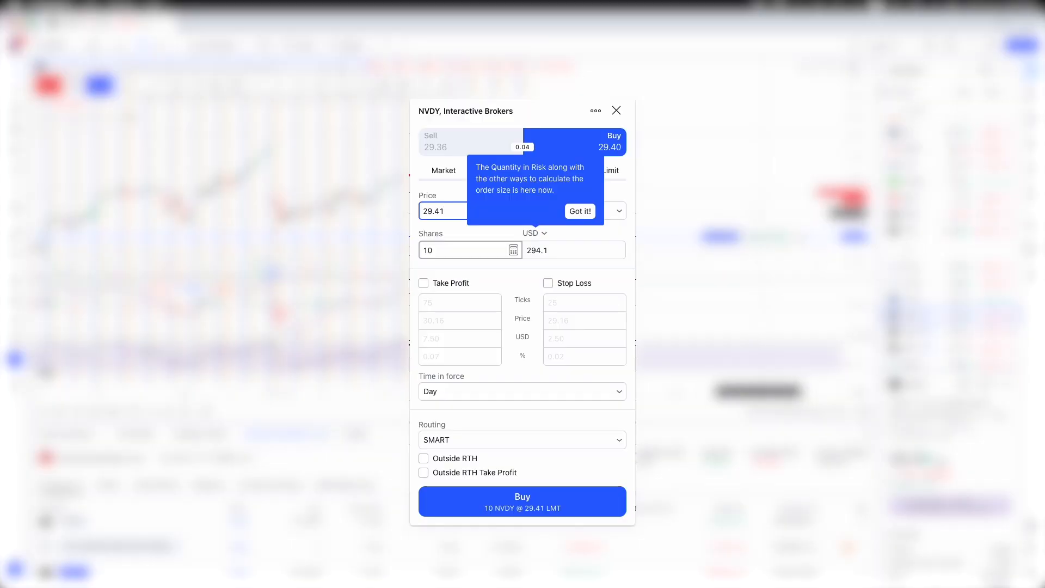
Dismiss the order size tip and submit a 5-share NVDY market buy for confirmation.
{"action": "left_click", "coordinate": [578, 210]}
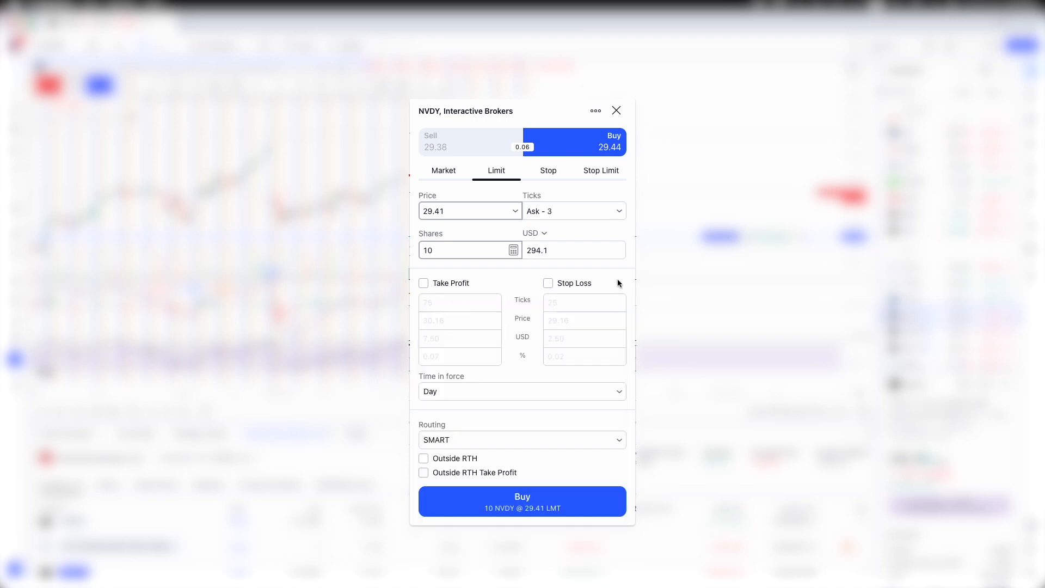
{"action": "left_click", "coordinate": [522, 501]}
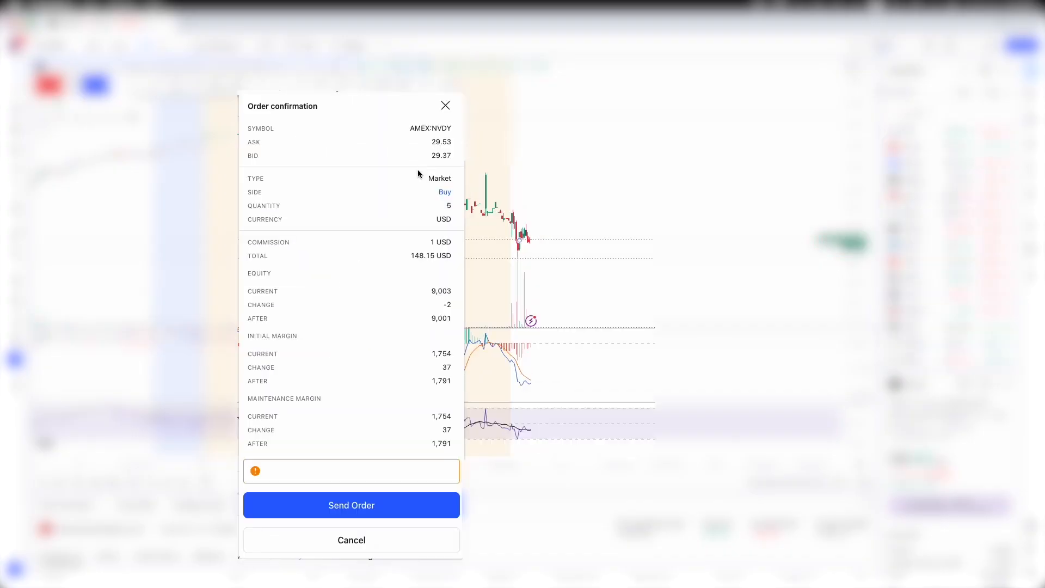
{"action": "left_click", "coordinate": [352, 504]}
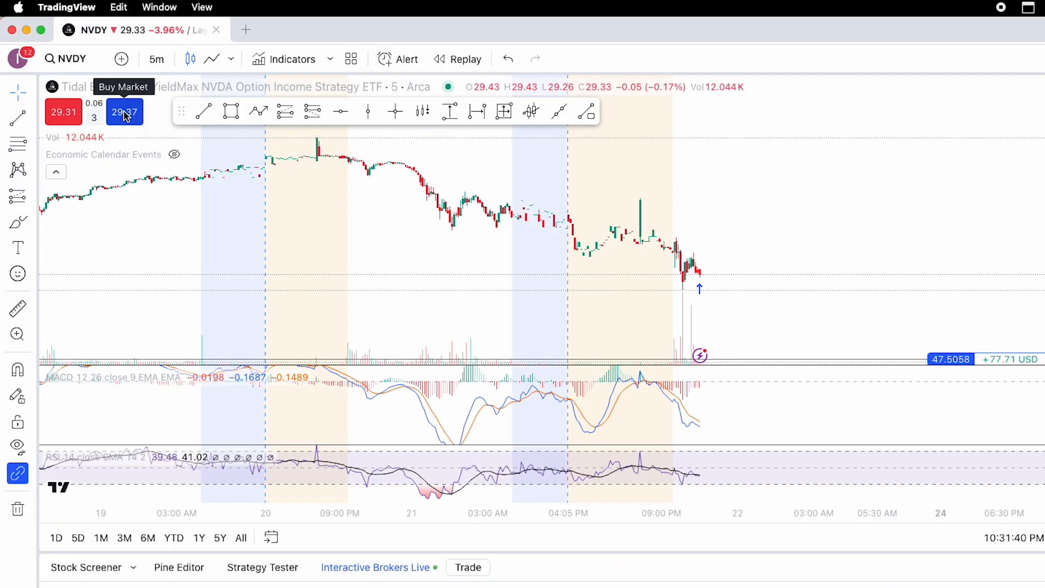
Quick-buy 3 NVDY shares at market from the chart and accept the market order warning.
{"action": "left_click", "coordinate": [124, 111]}
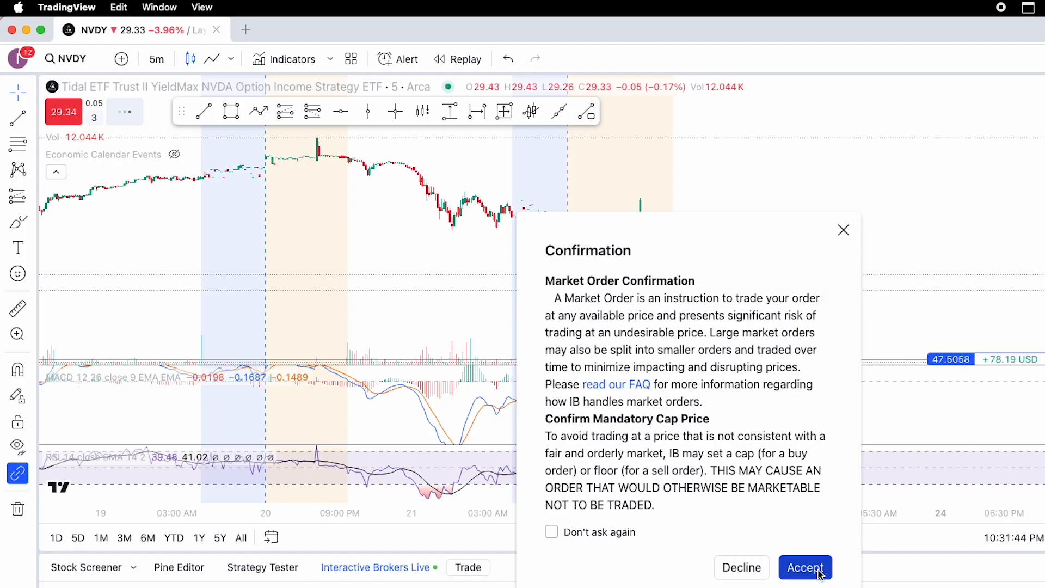
{"action": "left_click", "coordinate": [805, 568]}
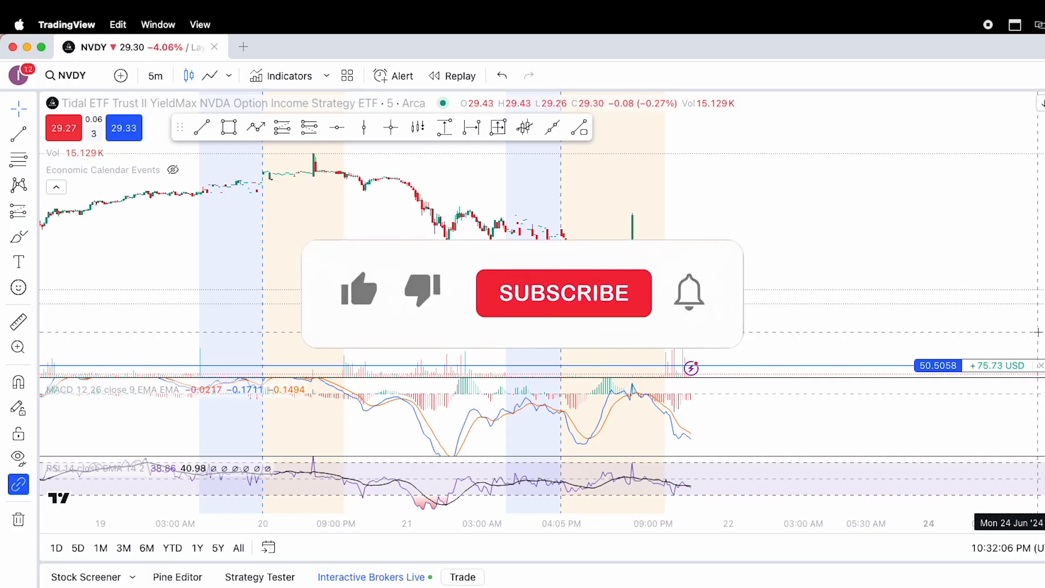
{"action": "left_click", "coordinate": [563, 293]}
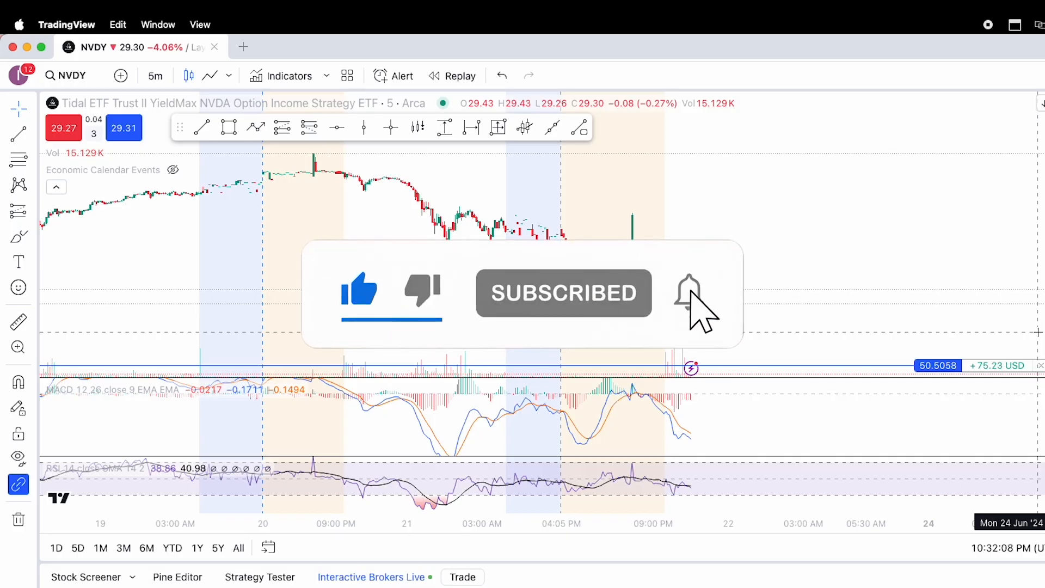